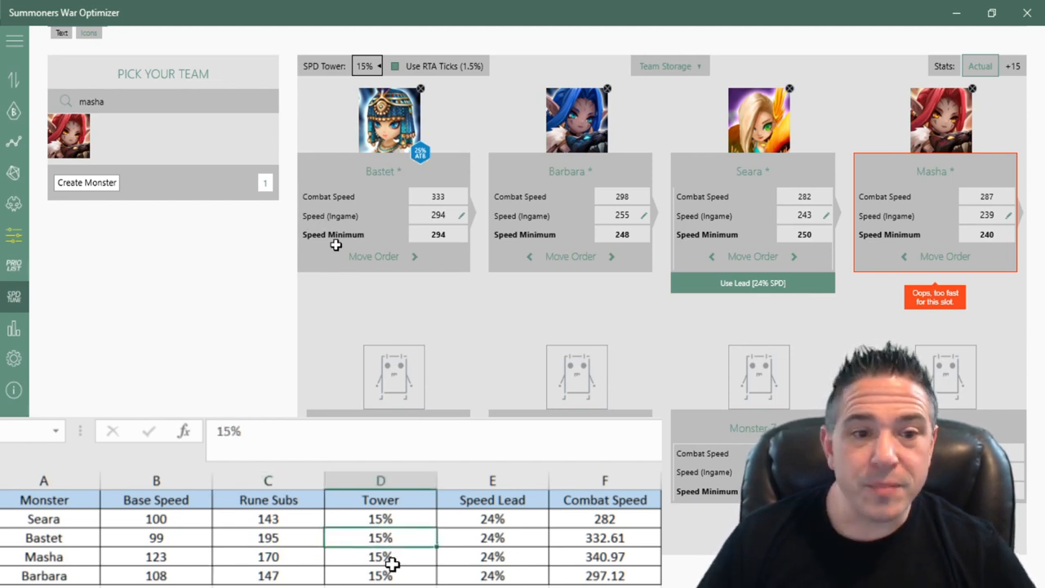
{"action": "mouse_move", "coordinate": [503, 219]}
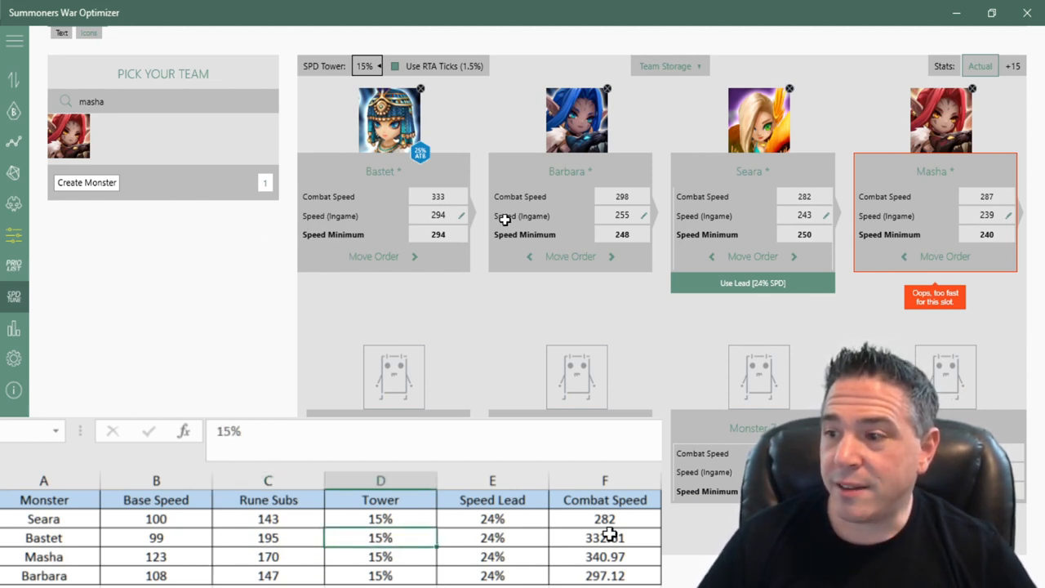
Inspect Bastet's combat speed formula and Seara's base speed, tower bonus and speed lead.
{"action": "left_click", "coordinate": [604, 537]}
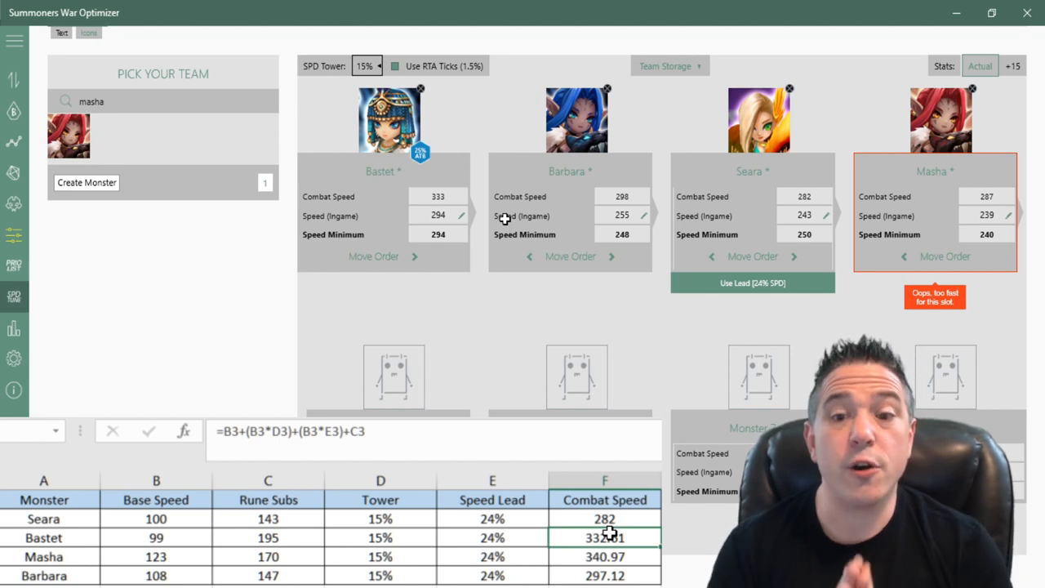
{"action": "mouse_move", "coordinate": [609, 376]}
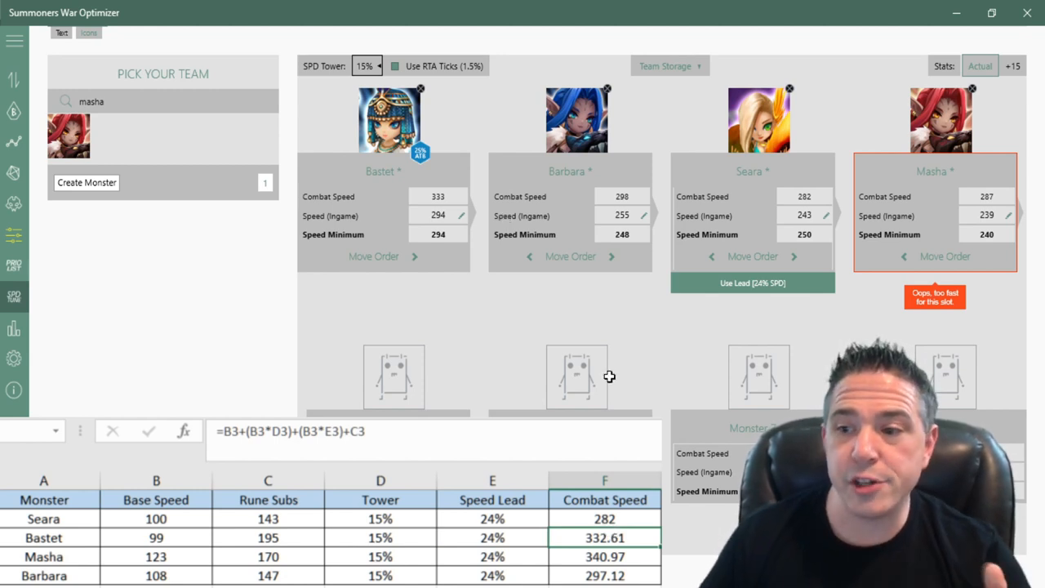
{"action": "left_click", "coordinate": [156, 518]}
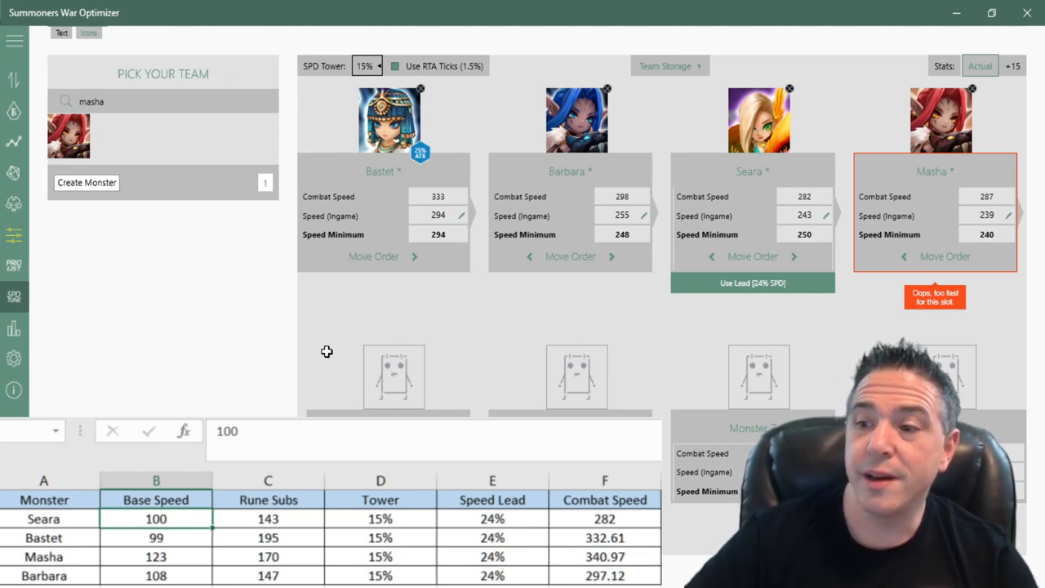
{"action": "left_click", "coordinate": [267, 518]}
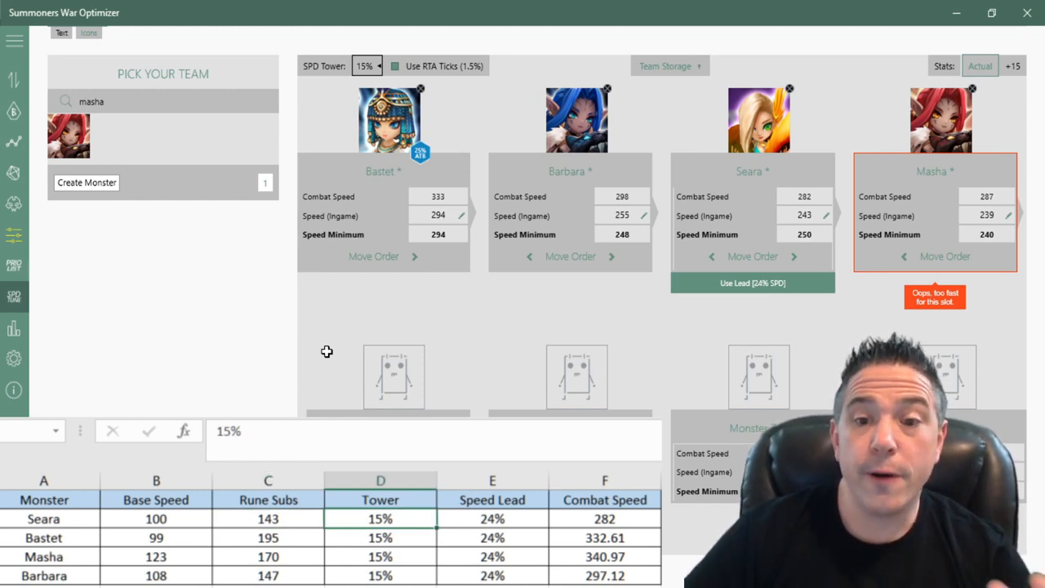
{"action": "left_click", "coordinate": [492, 518]}
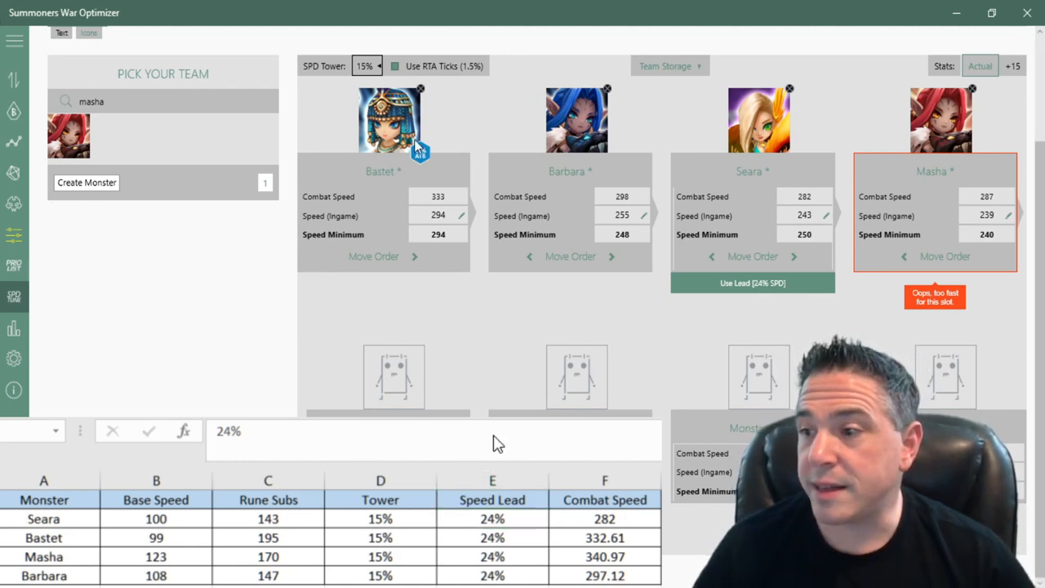
{"action": "mouse_move", "coordinate": [490, 457]}
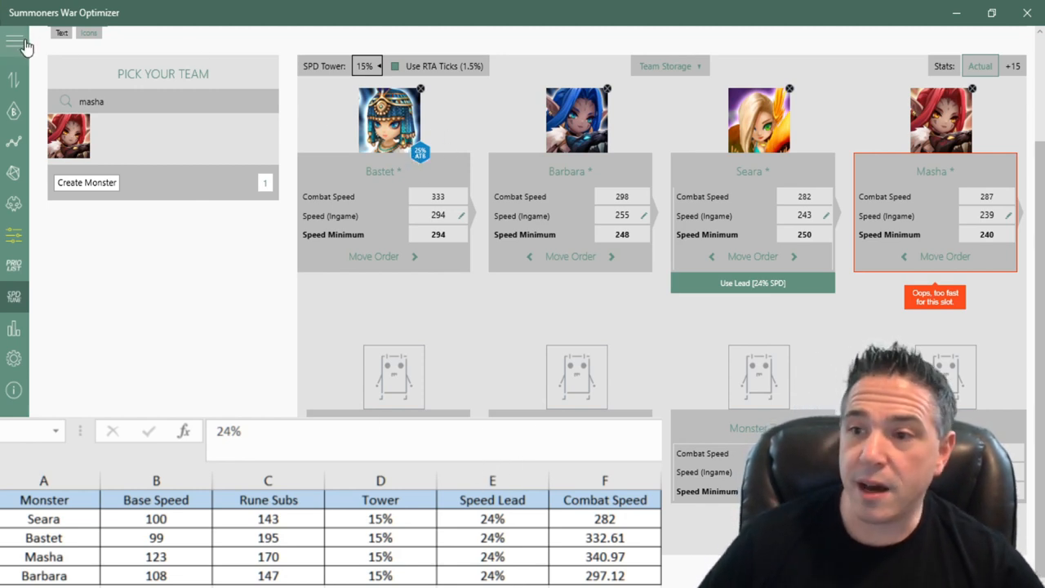
{"action": "left_click", "coordinate": [15, 42]}
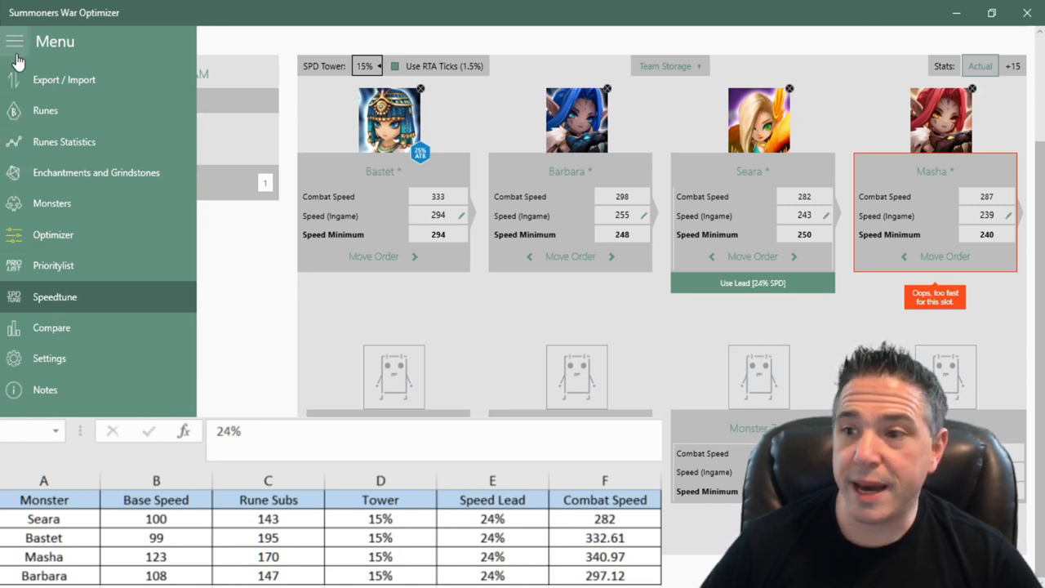
{"action": "left_click", "coordinate": [15, 41]}
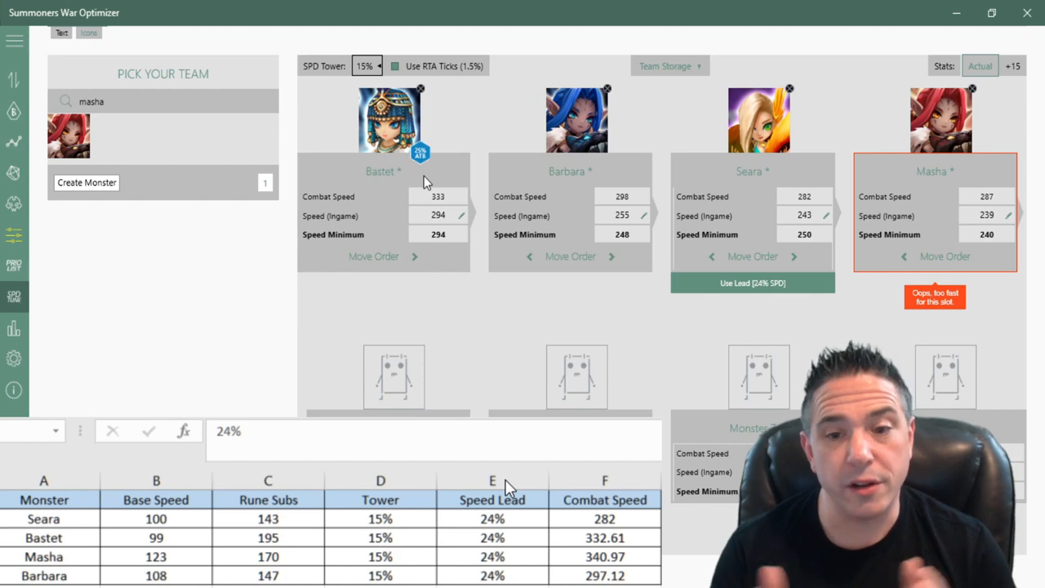
{"action": "mouse_move", "coordinate": [448, 95]}
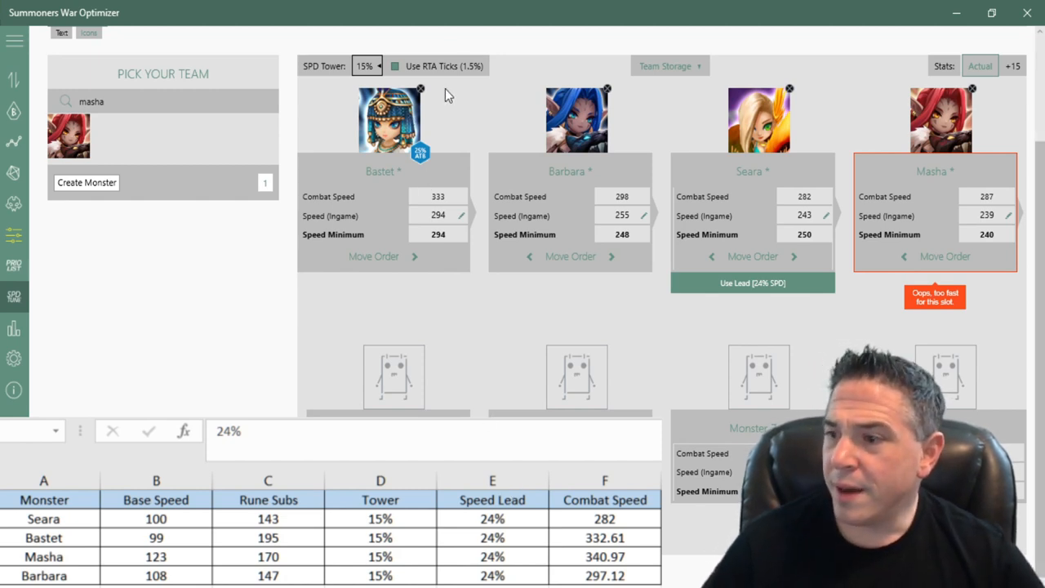
{"action": "mouse_move", "coordinate": [502, 457]}
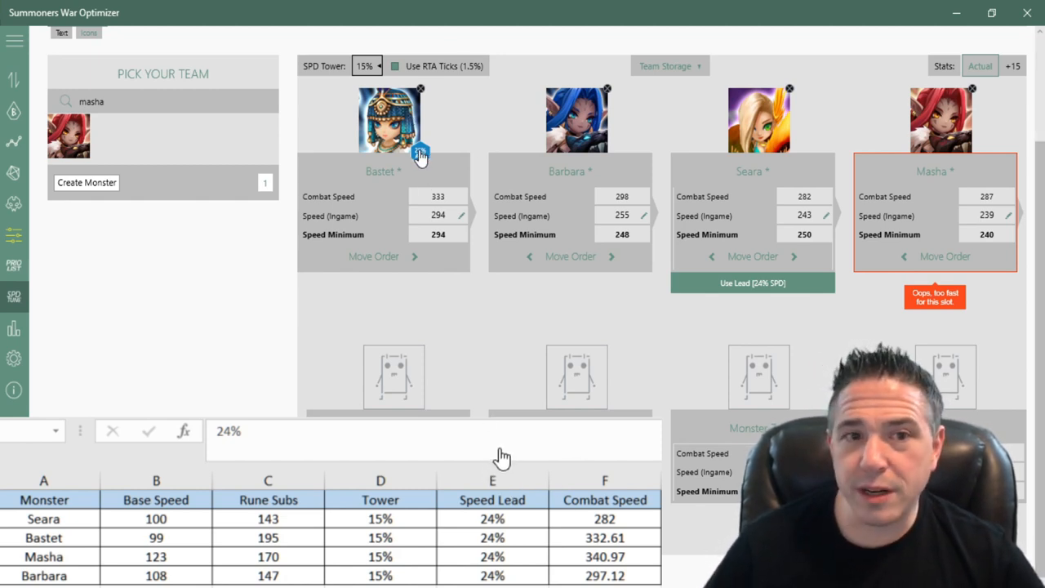
Enter 30 as Bastet's Attackbar Boost in the Change ATBBoost dialog and confirm.
{"action": "left_click", "coordinate": [419, 155]}
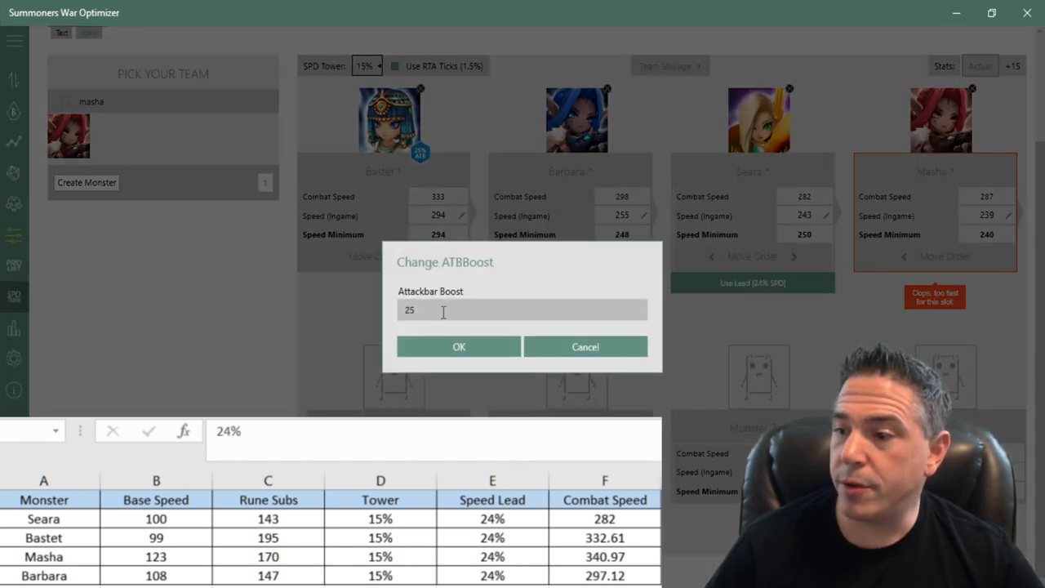
{"action": "type", "text": "30"}
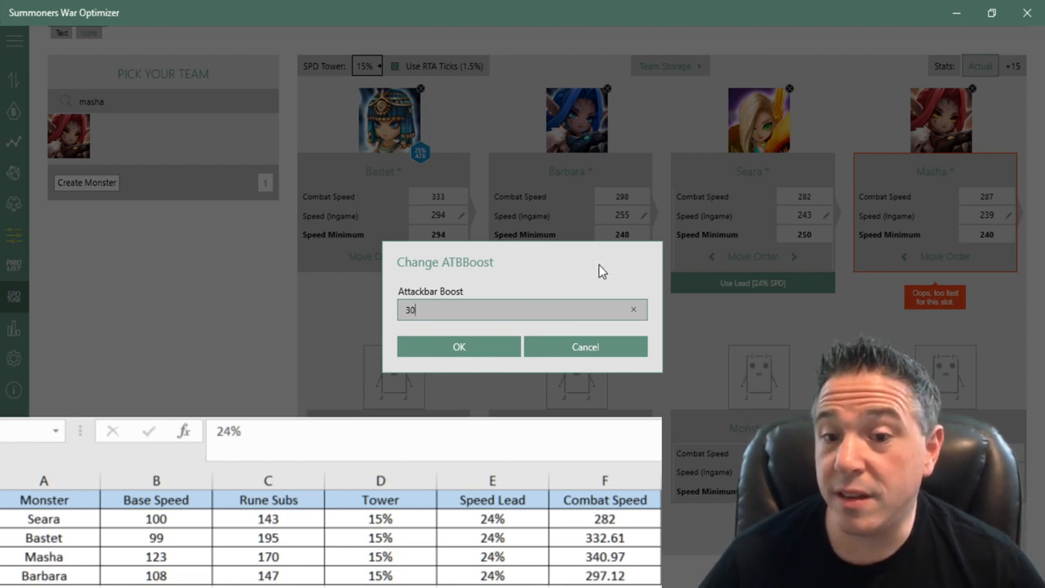
{"action": "left_click", "coordinate": [459, 346]}
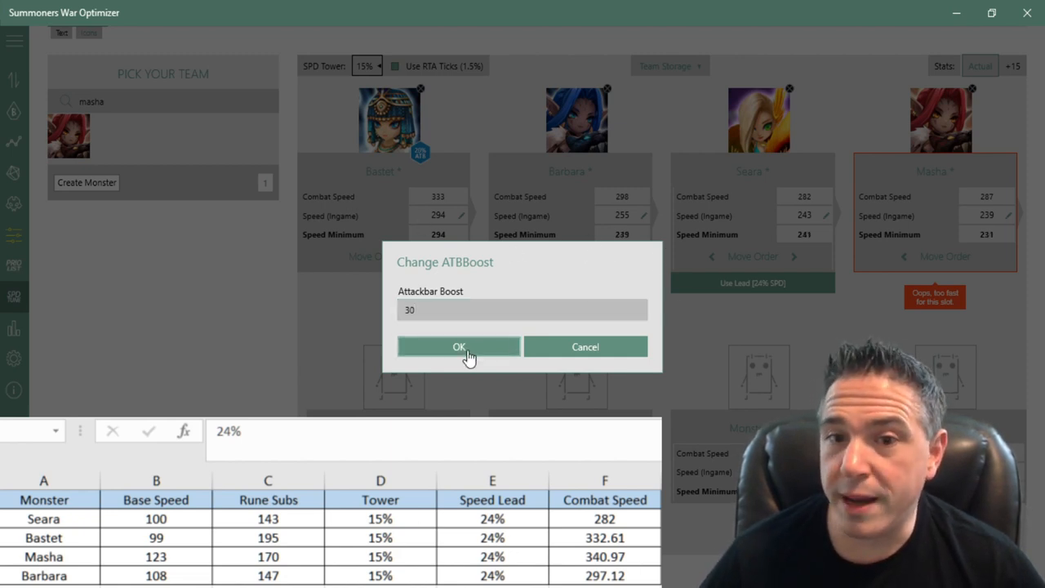
{"action": "left_click", "coordinate": [458, 346]}
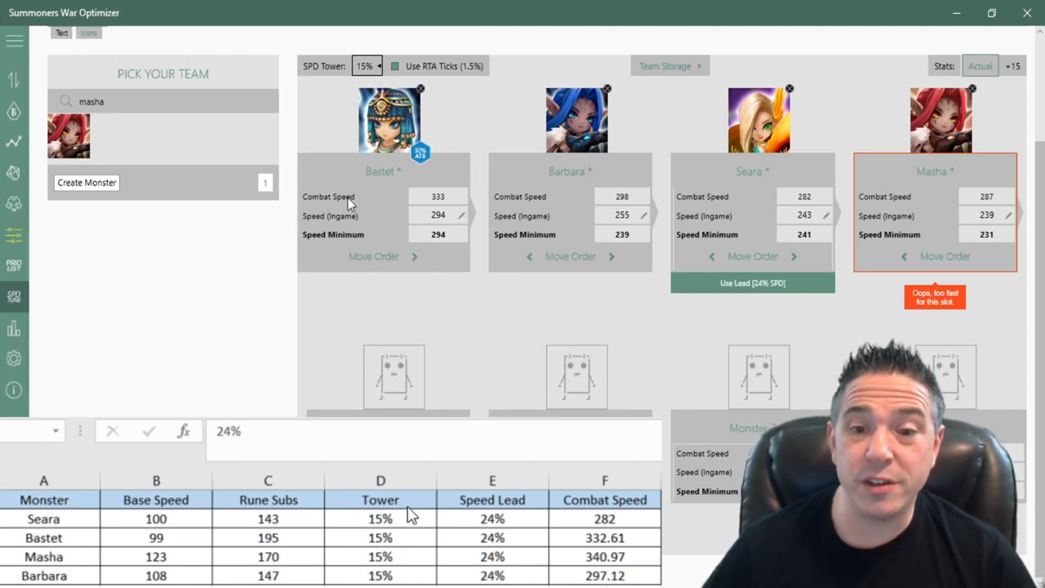
Replace Bastet's Attackbar Boost value with 25 and confirm the dialog.
{"action": "left_click", "coordinate": [420, 151]}
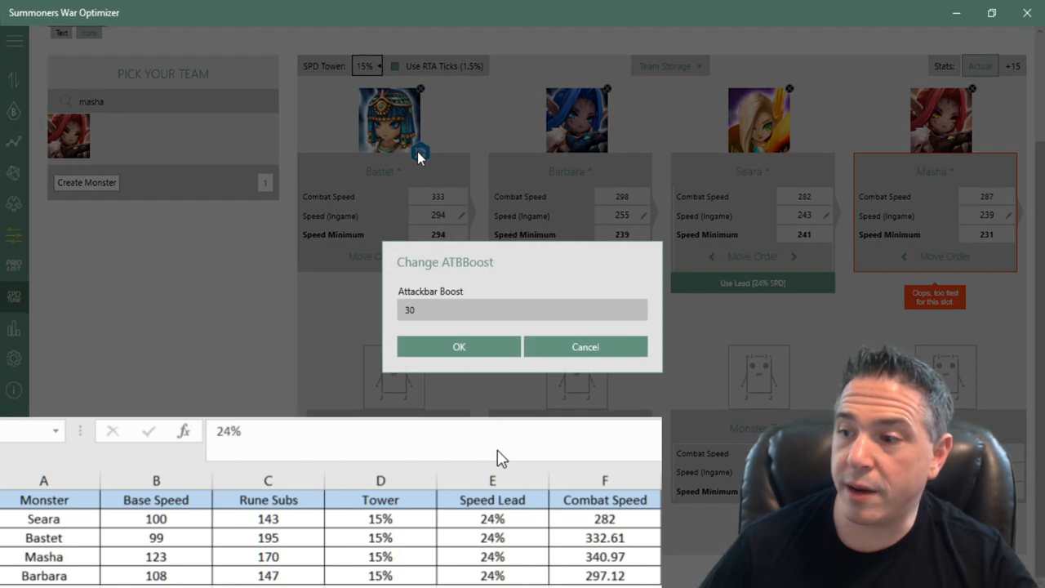
{"action": "triple_click", "coordinate": [523, 309]}
{"action": "type", "text": "25"}
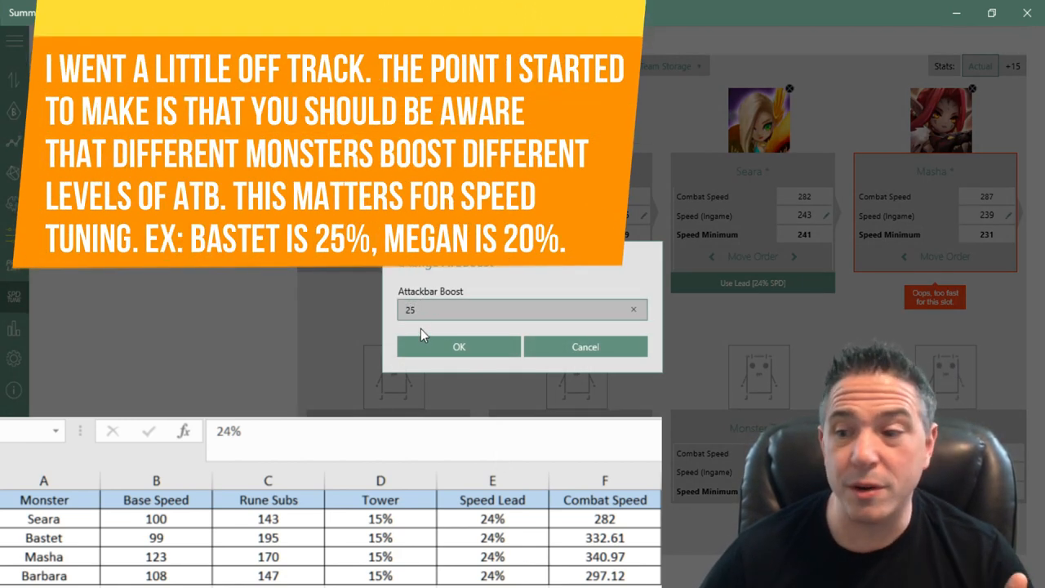
{"action": "left_click", "coordinate": [458, 346]}
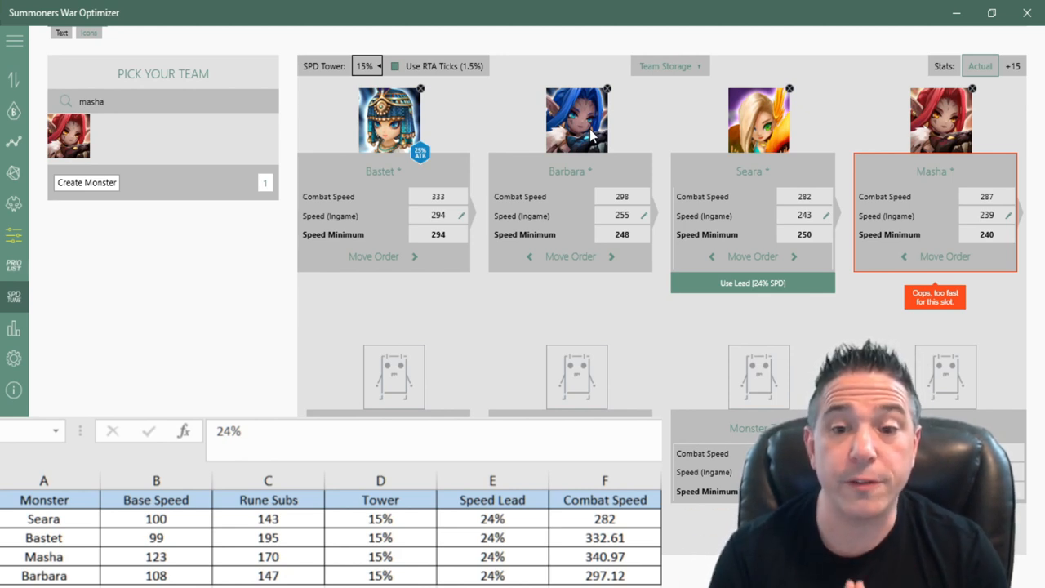
{"action": "mouse_move", "coordinate": [775, 64]}
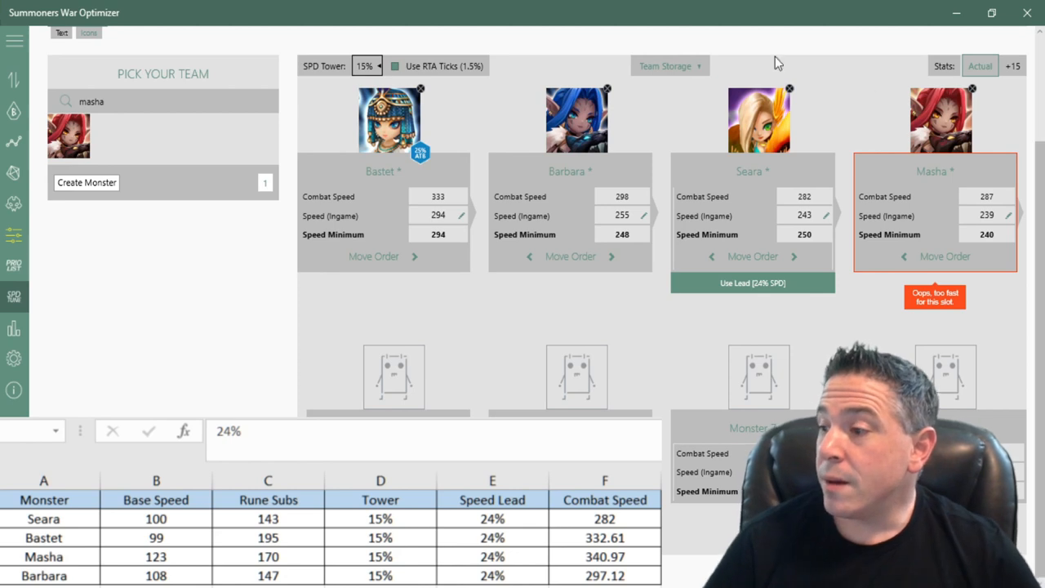
{"action": "mouse_move", "coordinate": [594, 271]}
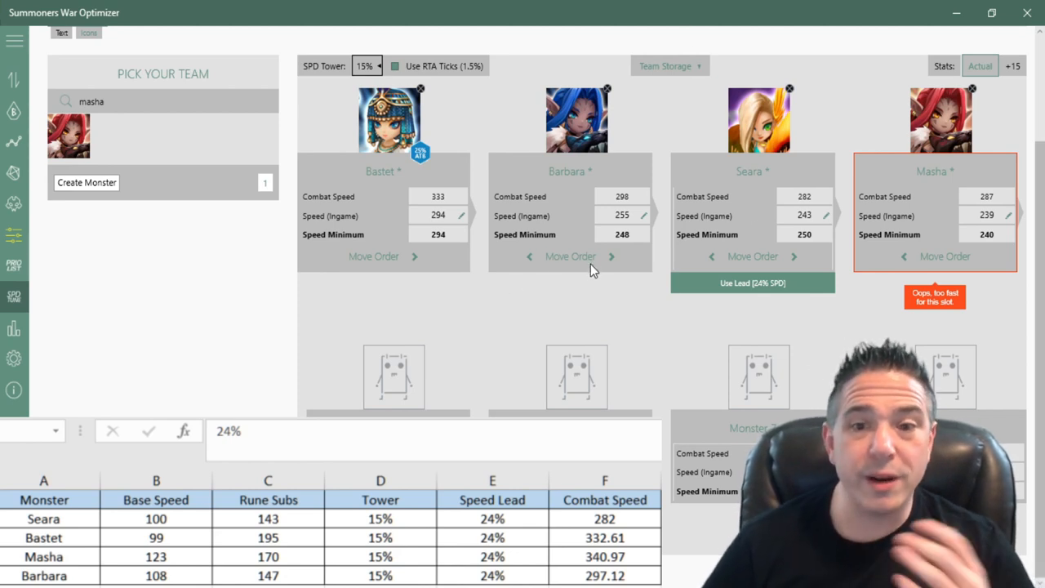
{"action": "mouse_move", "coordinate": [493, 229]}
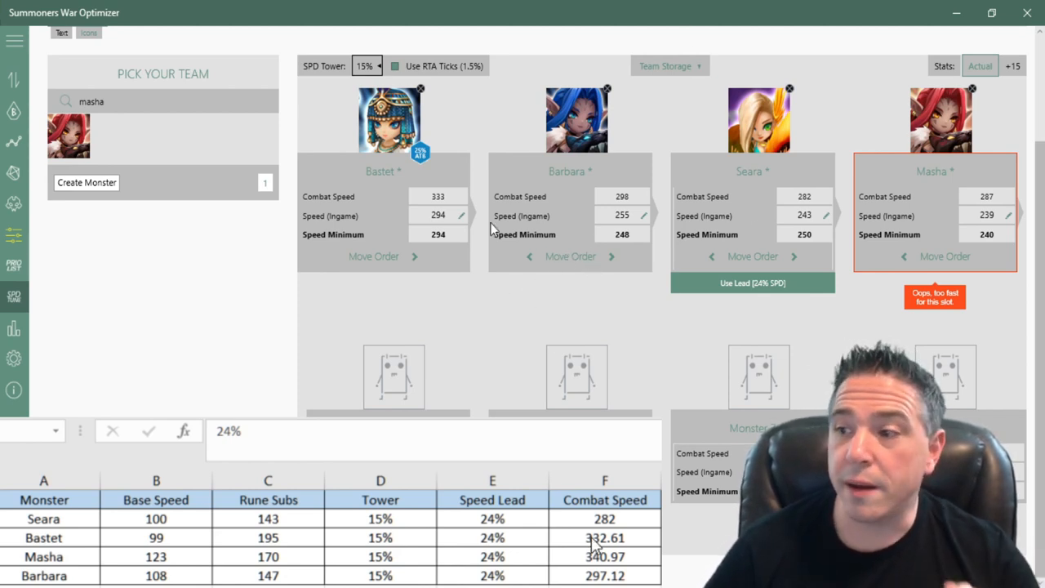
{"action": "mouse_move", "coordinate": [433, 440]}
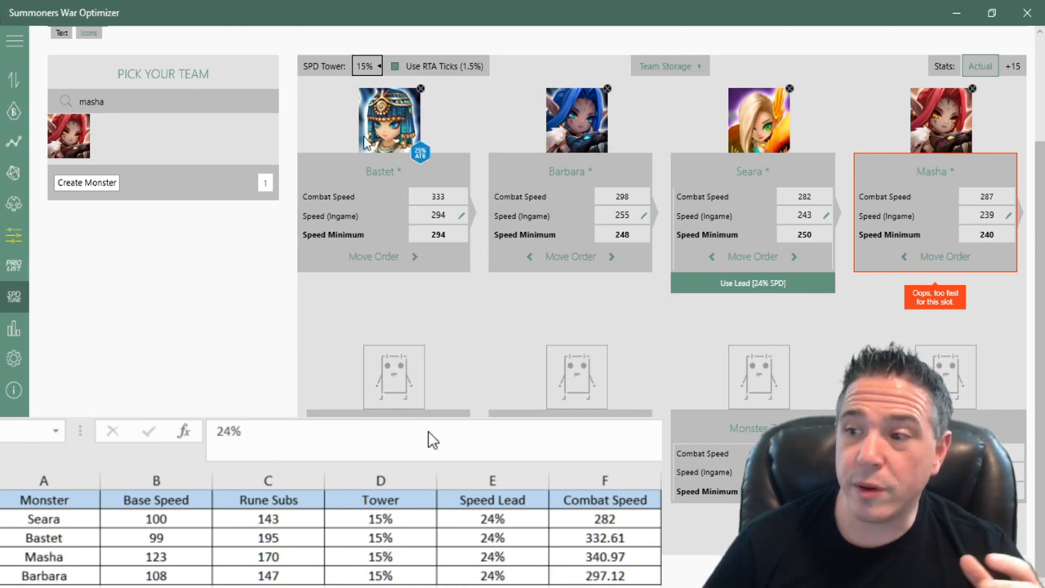
{"action": "mouse_move", "coordinate": [575, 100]}
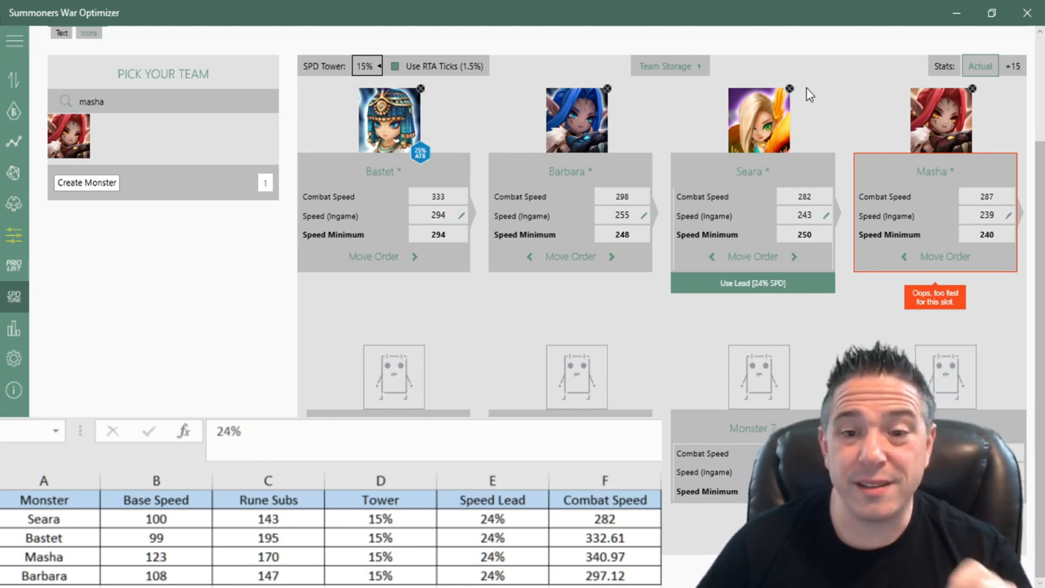
{"action": "mouse_move", "coordinate": [813, 147]}
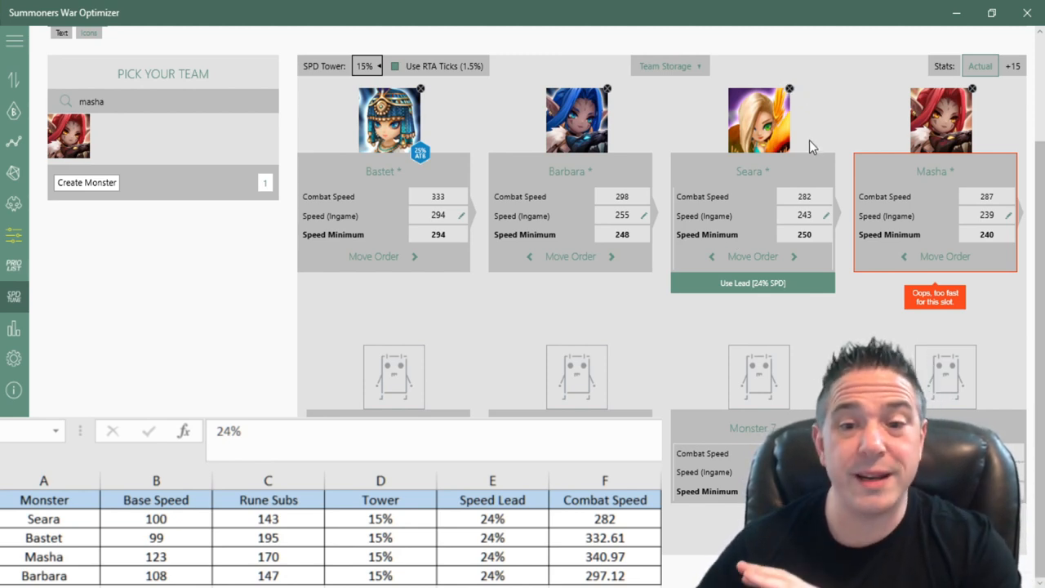
{"action": "mouse_move", "coordinate": [841, 202]}
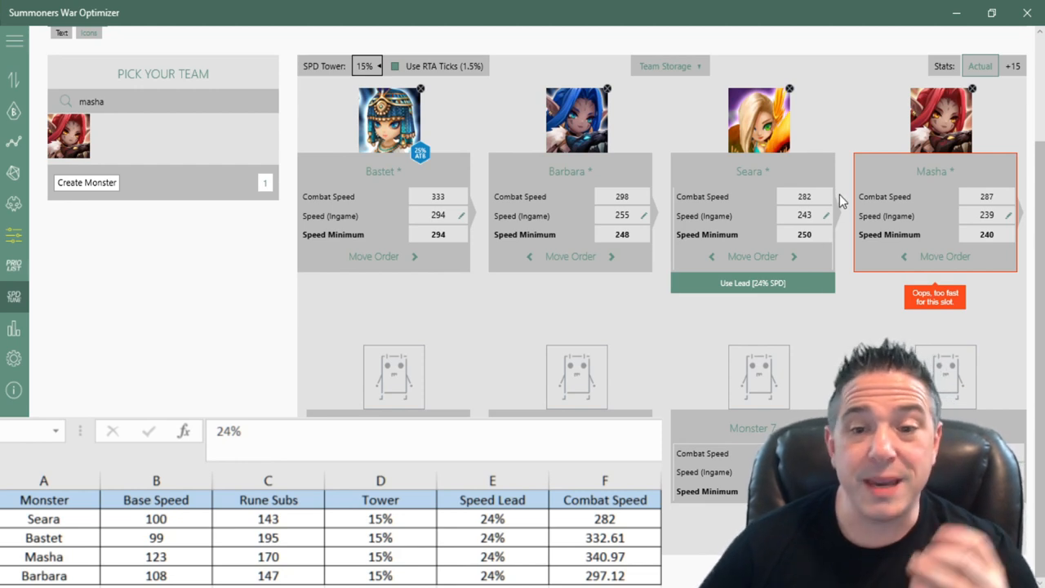
{"action": "mouse_move", "coordinate": [693, 176]}
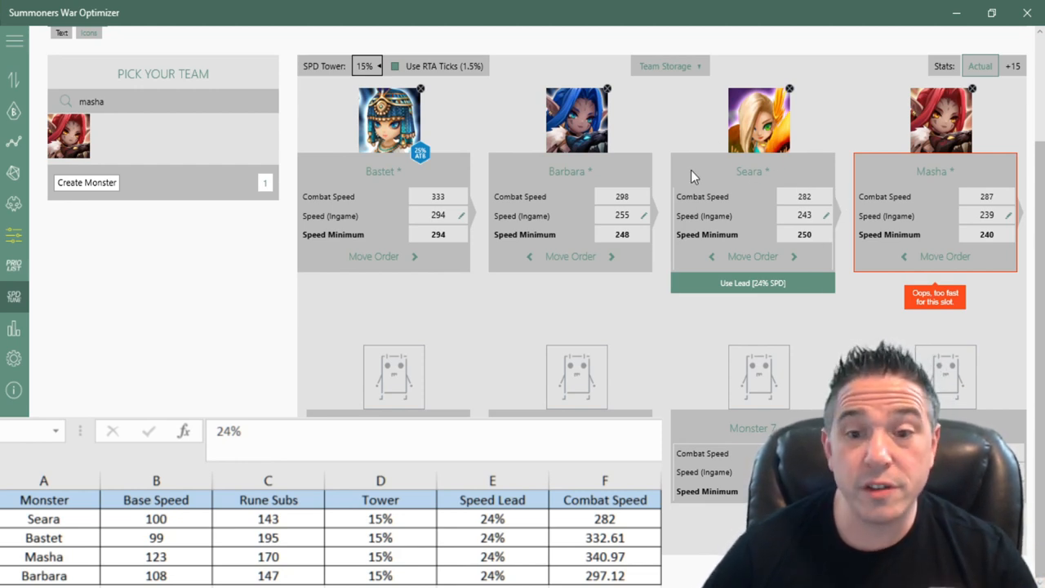
{"action": "mouse_move", "coordinate": [727, 247]}
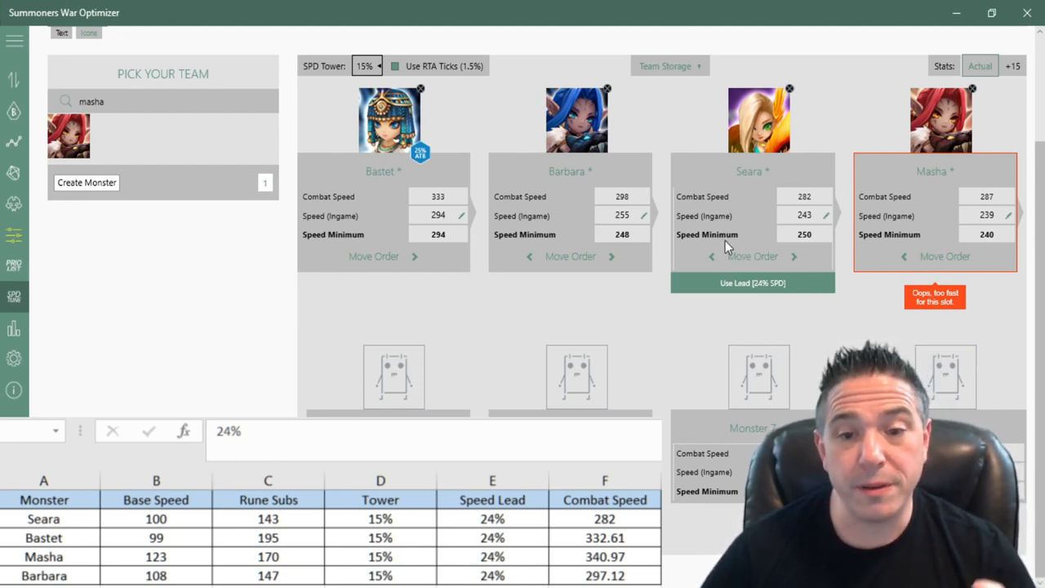
{"action": "mouse_move", "coordinate": [853, 204]}
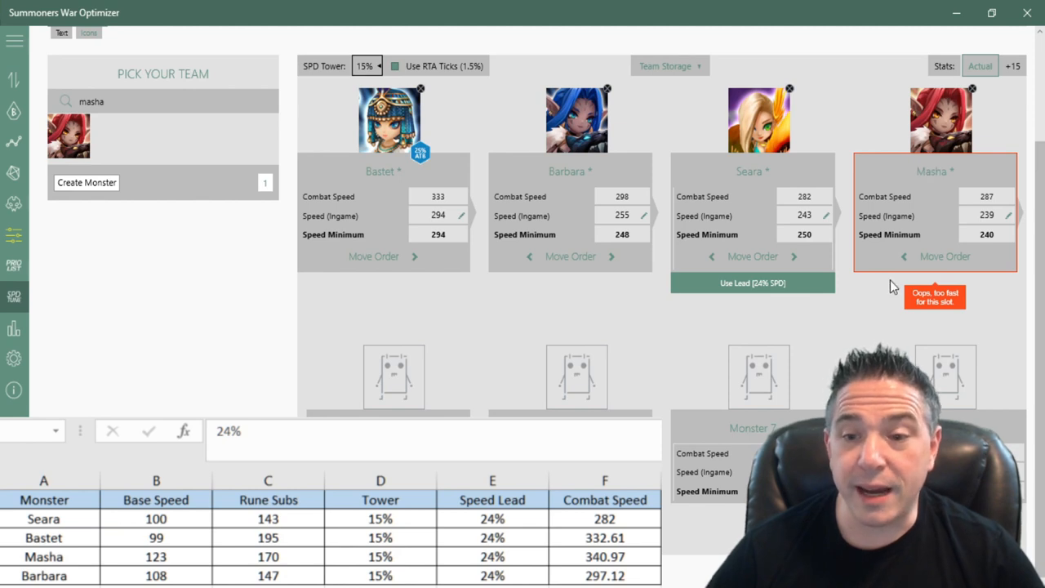
{"action": "mouse_move", "coordinate": [943, 306]}
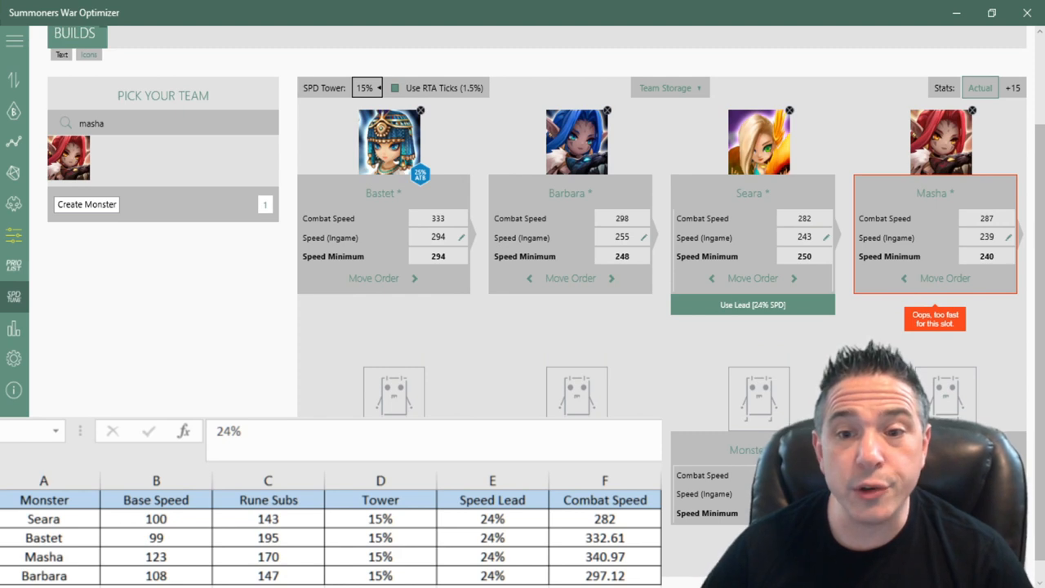
{"action": "mouse_move", "coordinate": [400, 265]}
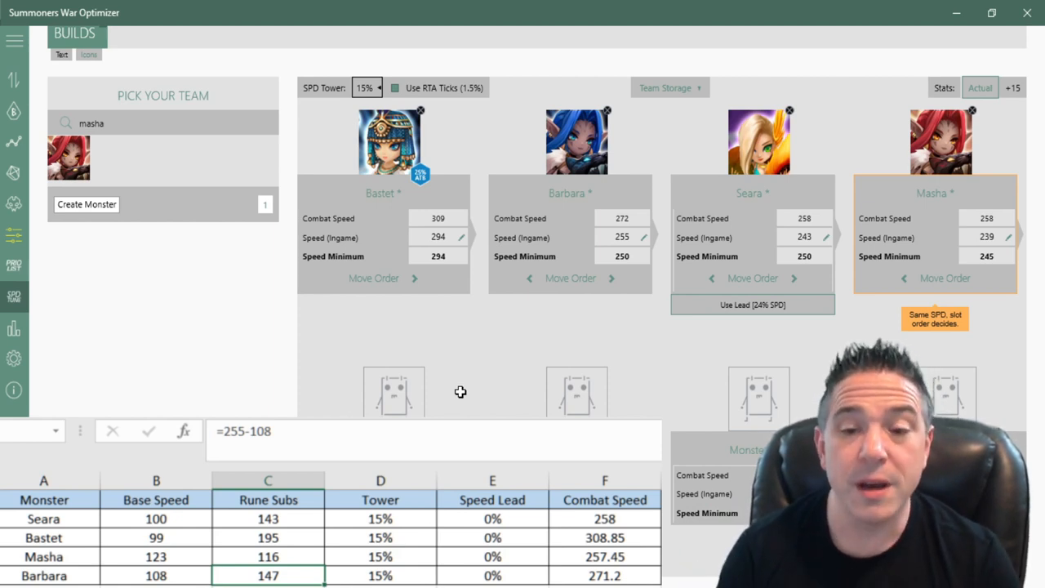
{"action": "mouse_move", "coordinate": [439, 369]}
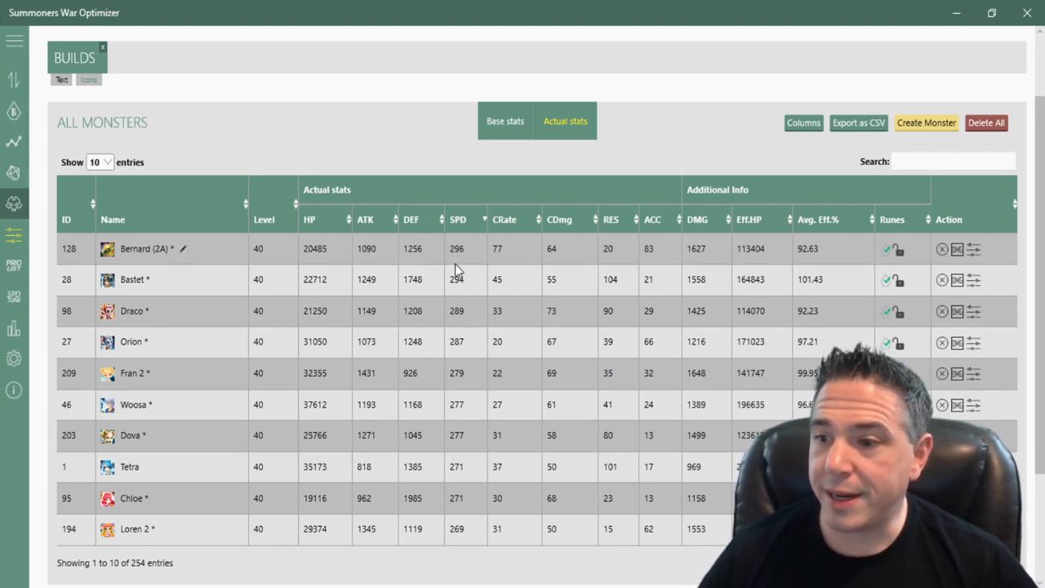
{"action": "mouse_move", "coordinate": [463, 355]}
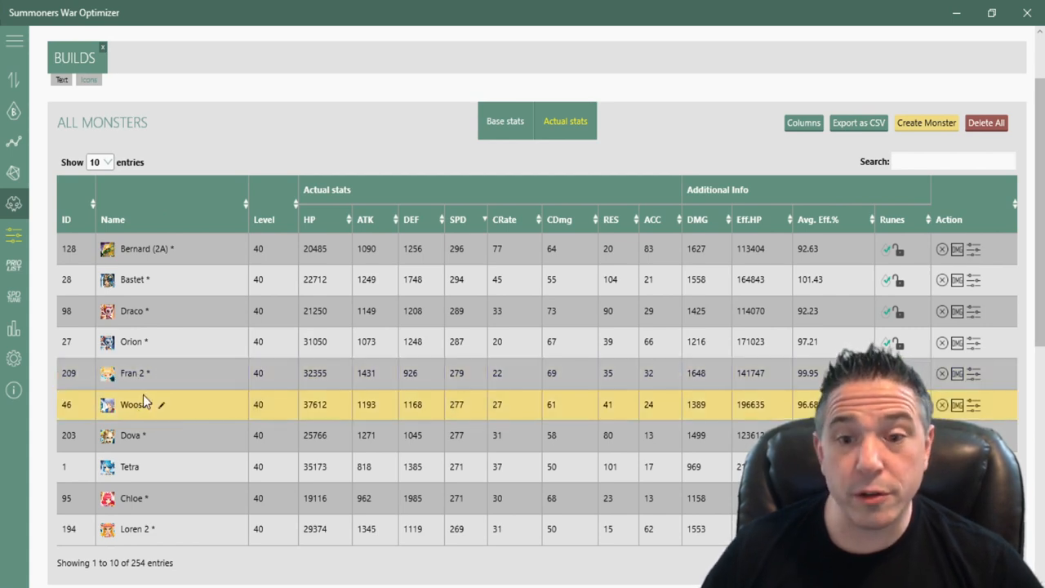
{"action": "mouse_move", "coordinate": [210, 357]}
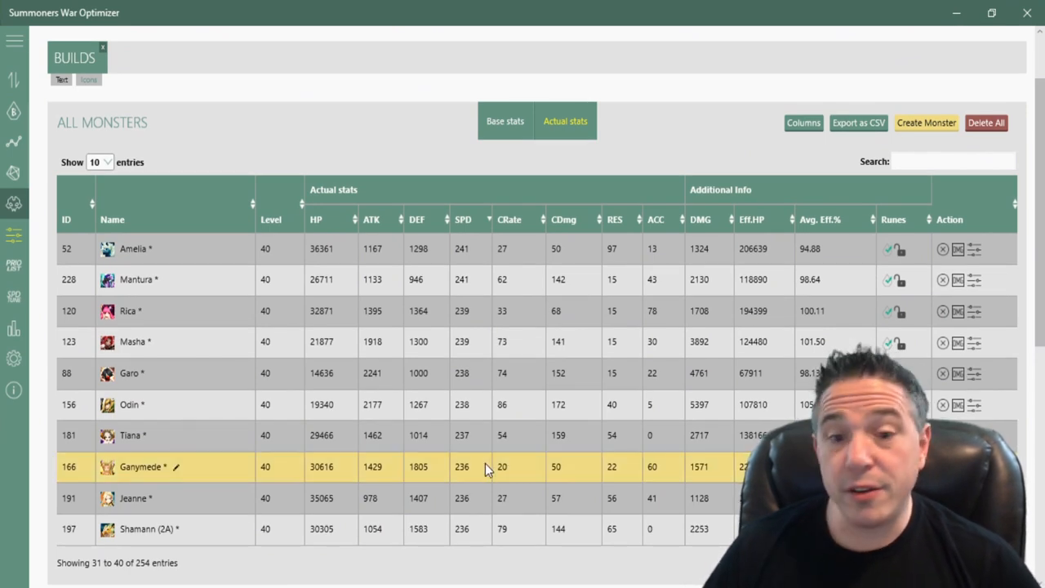
{"action": "mouse_move", "coordinate": [480, 463]}
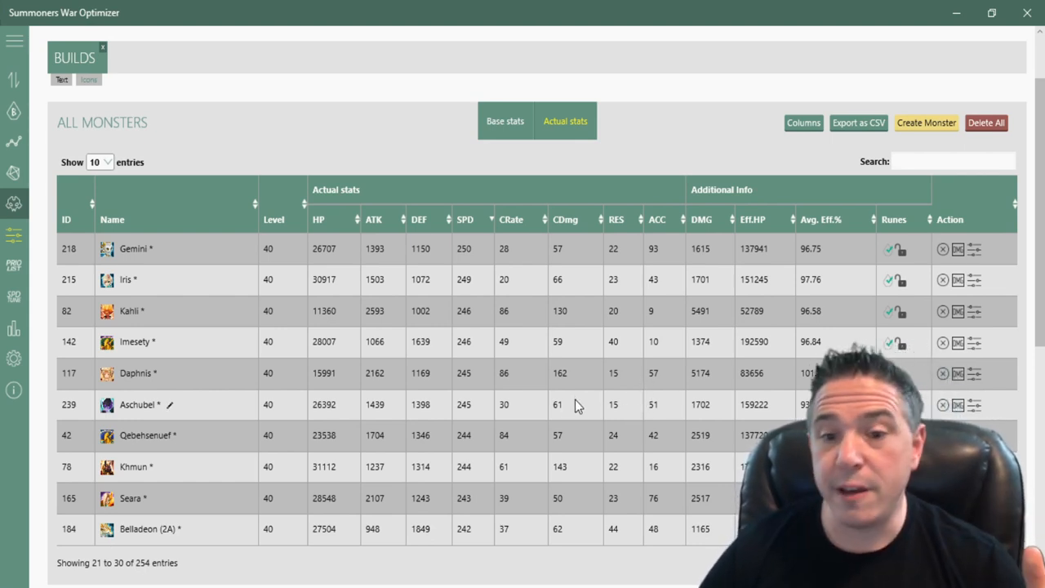
{"action": "mouse_move", "coordinate": [635, 366]}
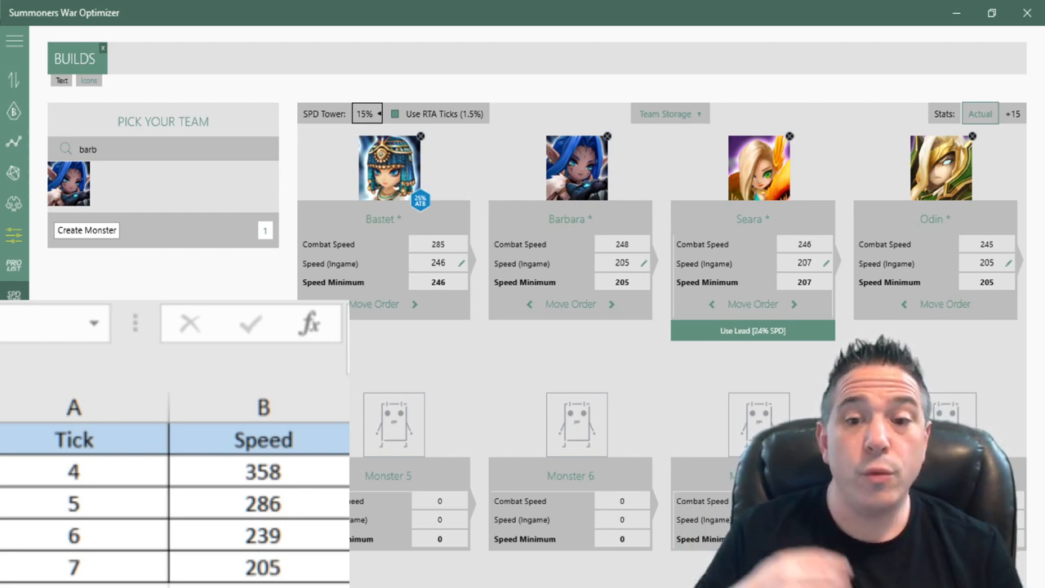
{"action": "mouse_move", "coordinate": [331, 90]}
{"action": "type", "text": "330"}
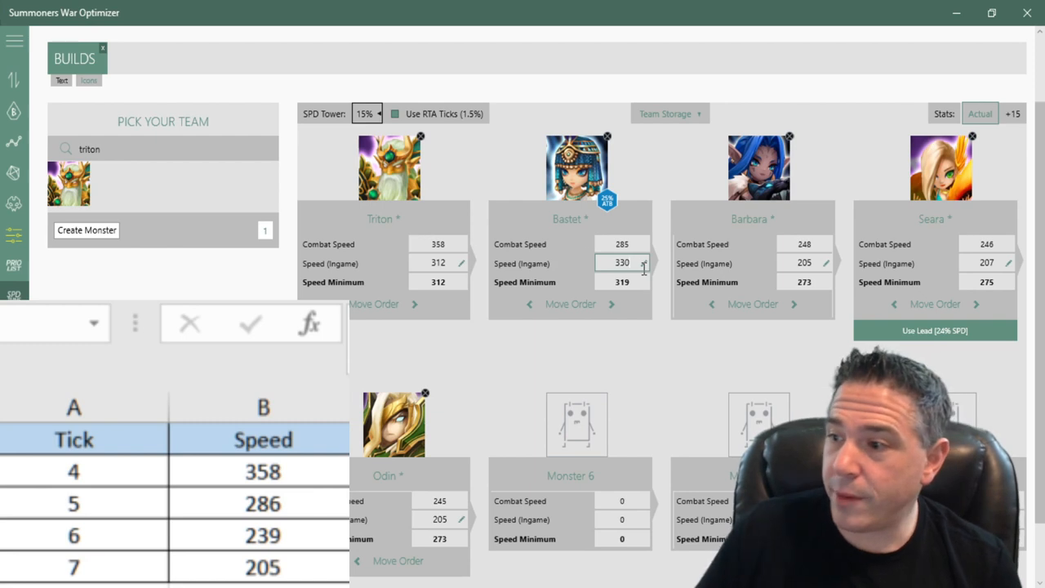
Select Bastet's Speed (Ingame) field to edit her speed.
{"action": "left_click", "coordinate": [621, 262]}
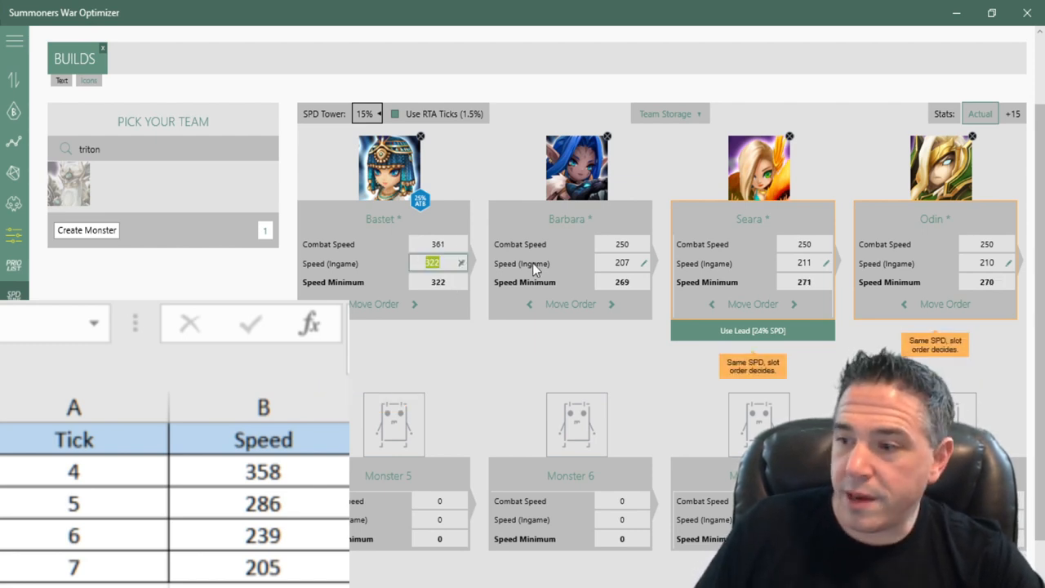
Enter 319 as Bastet's in-game speed, giving 358 combat speed.
{"action": "type", "text": "319"}
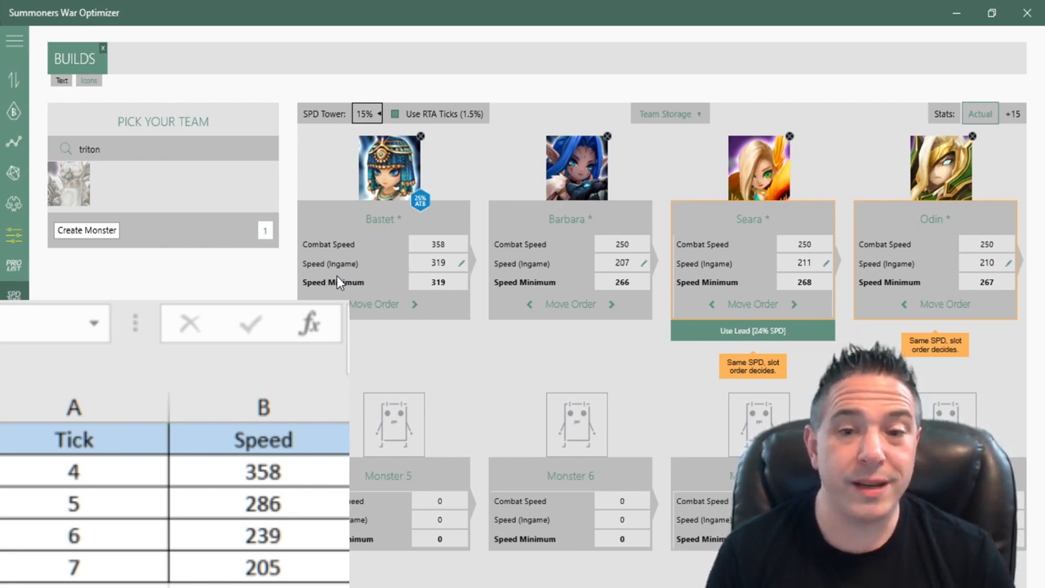
{"action": "mouse_move", "coordinate": [400, 253]}
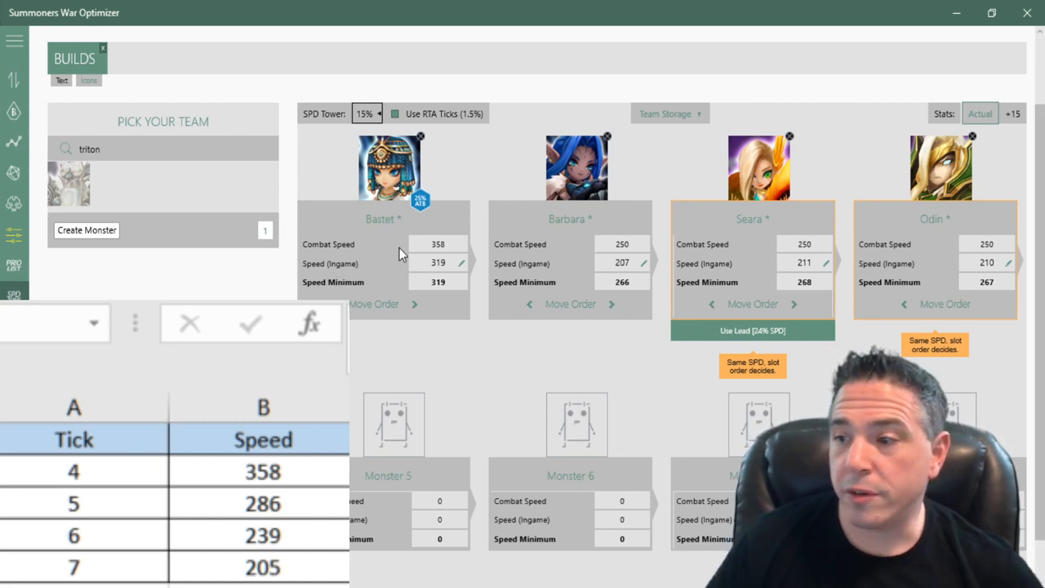
{"action": "left_click", "coordinate": [438, 263]}
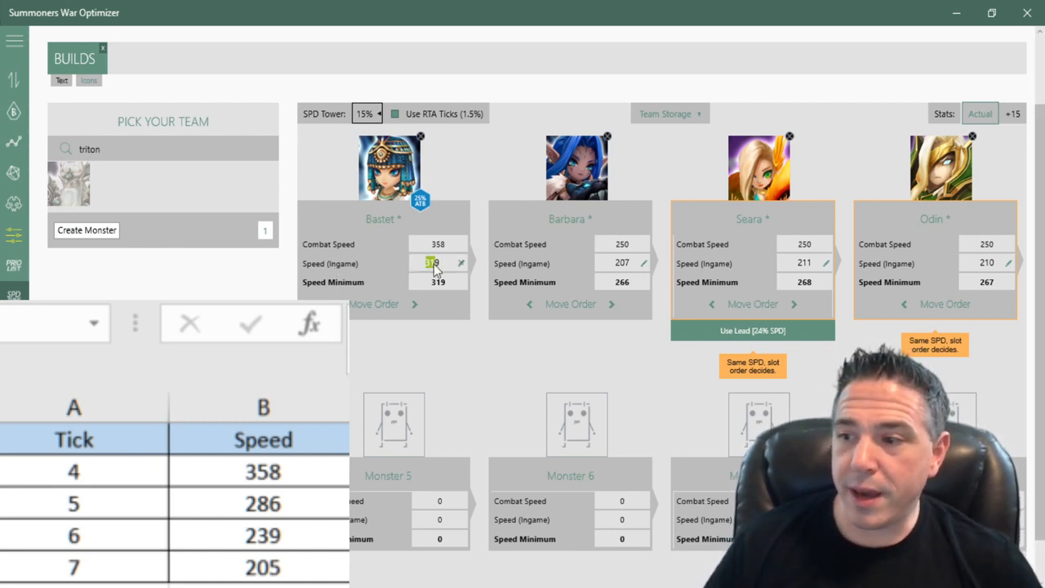
Select Bastet's whole in-game speed value to replace it with 294.
{"action": "triple_click", "coordinate": [438, 262]}
{"action": "type", "text": "294"}
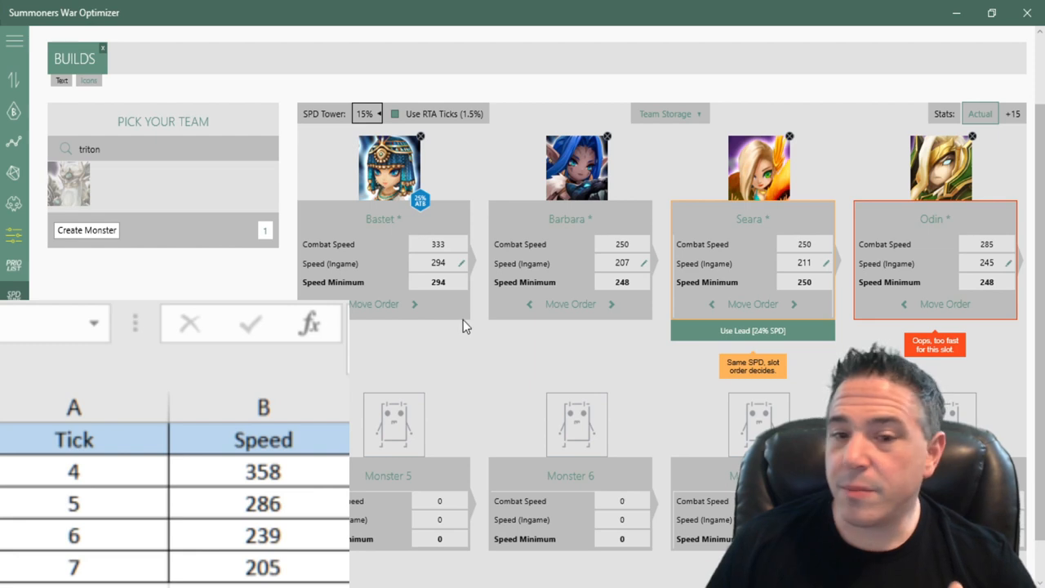
{"action": "mouse_move", "coordinate": [927, 242]}
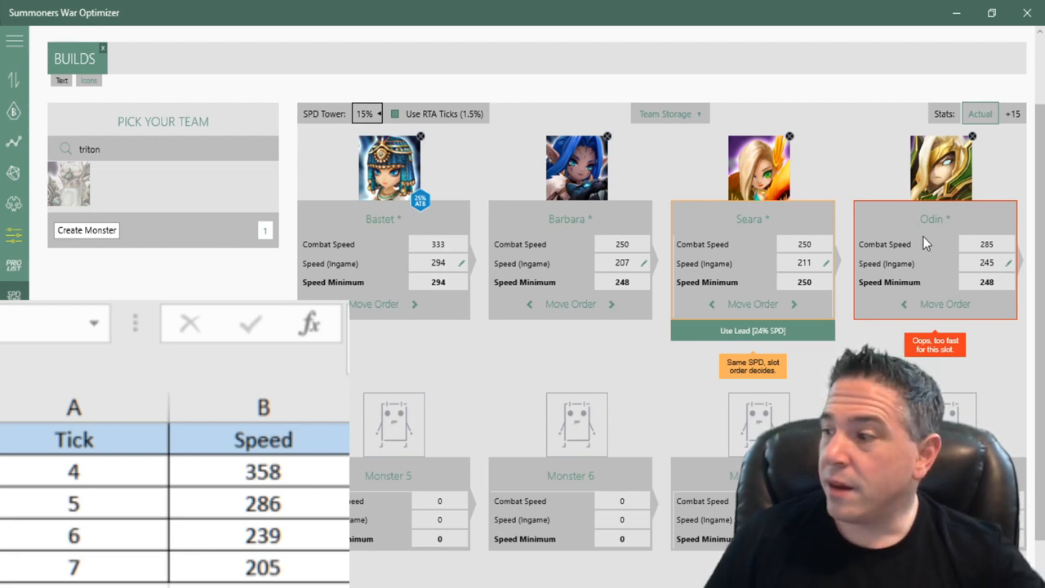